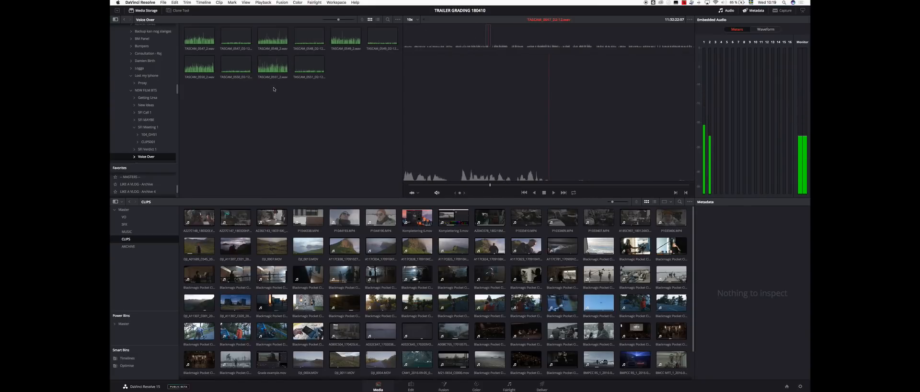
# Step: Preview the waveforms of three voice-over clips, then switch to the Edit page with the trailer timeline
pyautogui.click(272, 64)
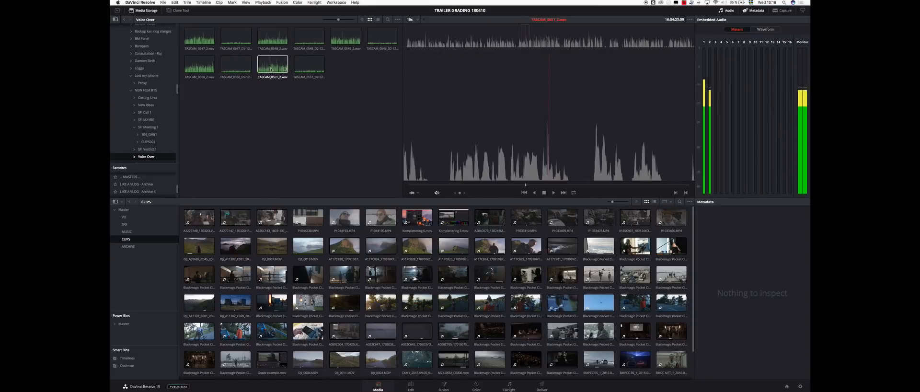
pyautogui.click(236, 63)
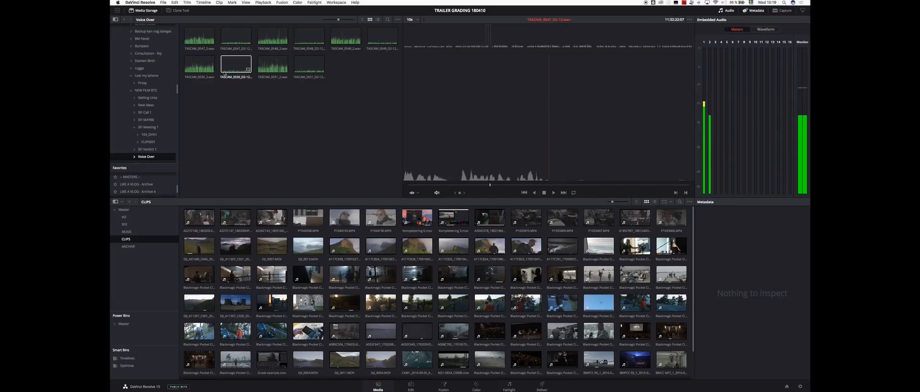
pyautogui.click(200, 64)
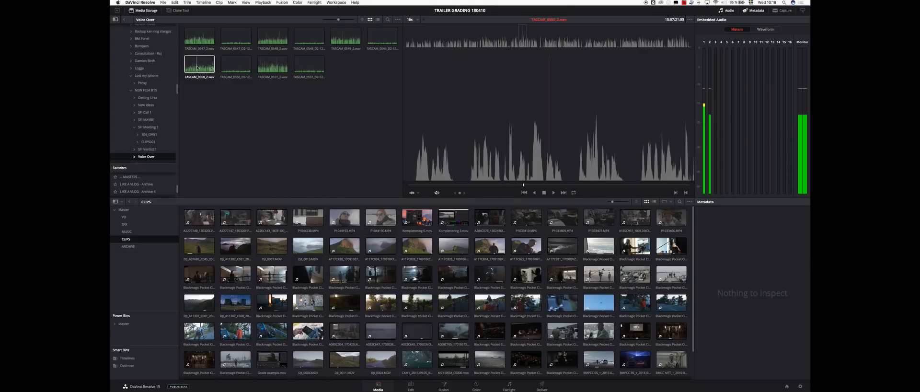
pyautogui.click(410, 388)
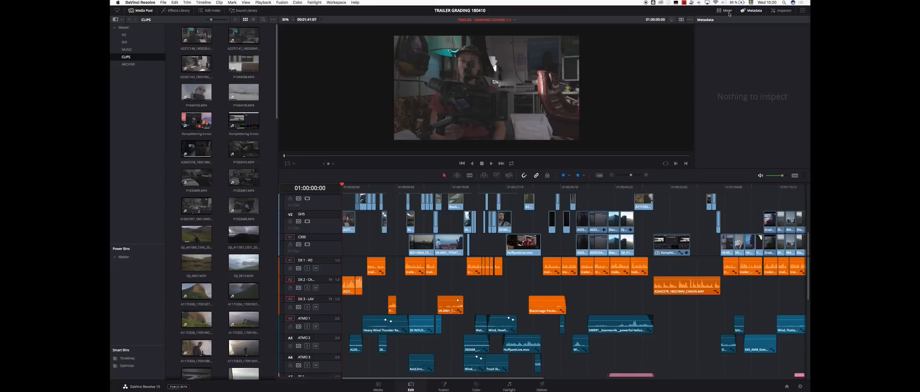